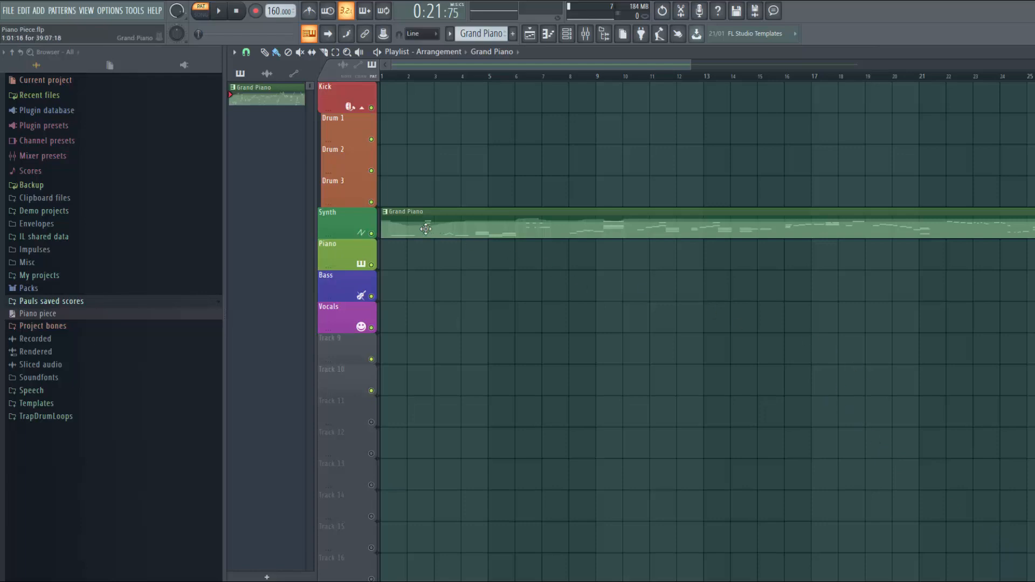
mouse_move(431, 230)
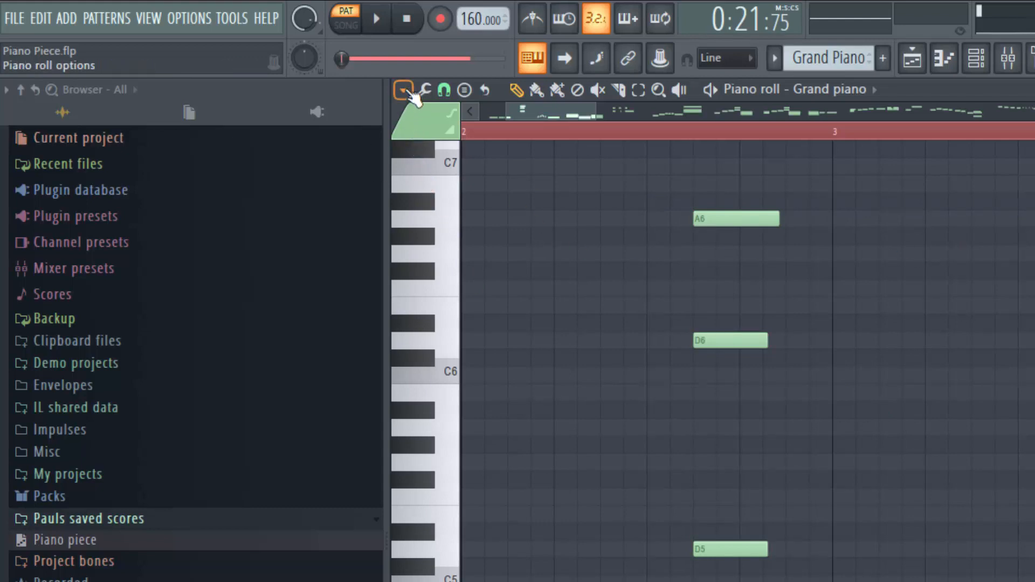
Bring up the Save score as dialog from the Piano roll options, proposing Piano.fsc.
click(402, 89)
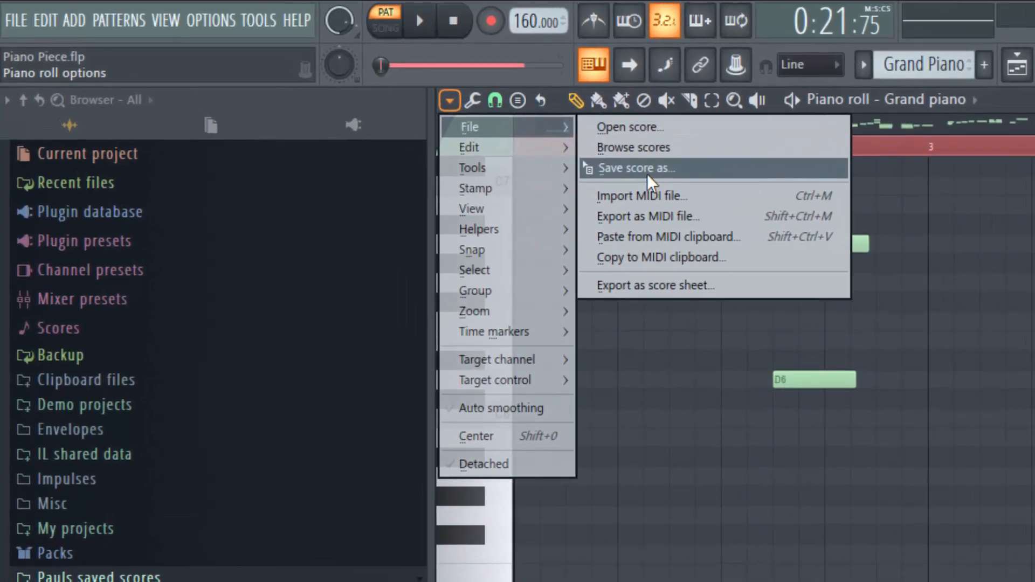
click(636, 168)
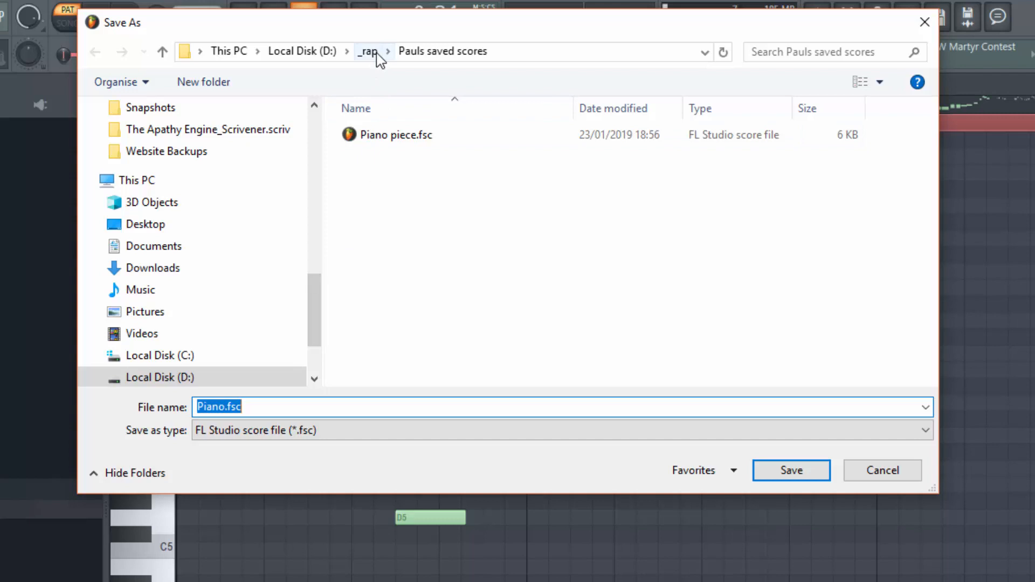
Create a Paul scores 2 folder inside _rap and save the score there as Piano.fsc.
click(367, 52)
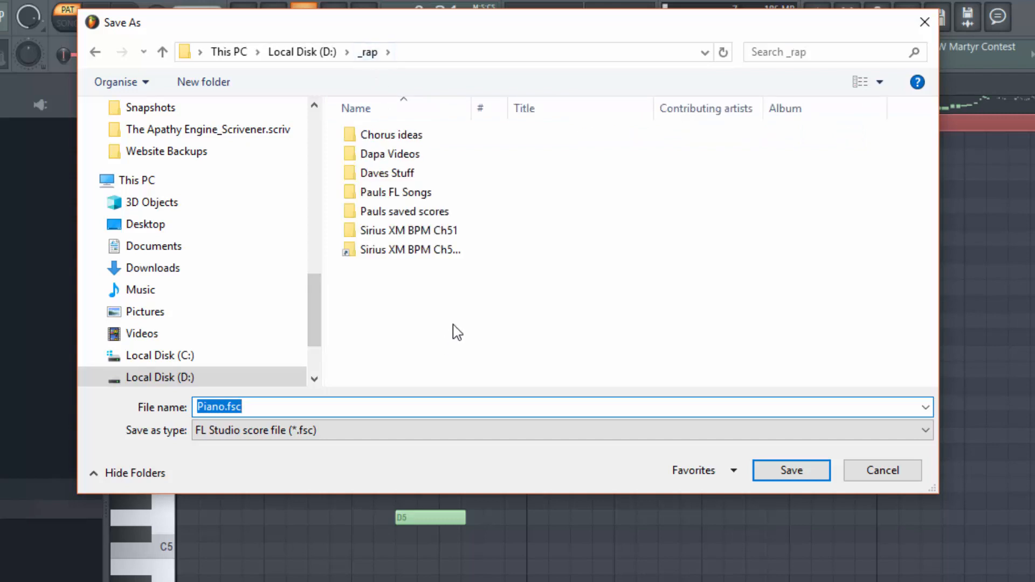
right_click(457, 332)
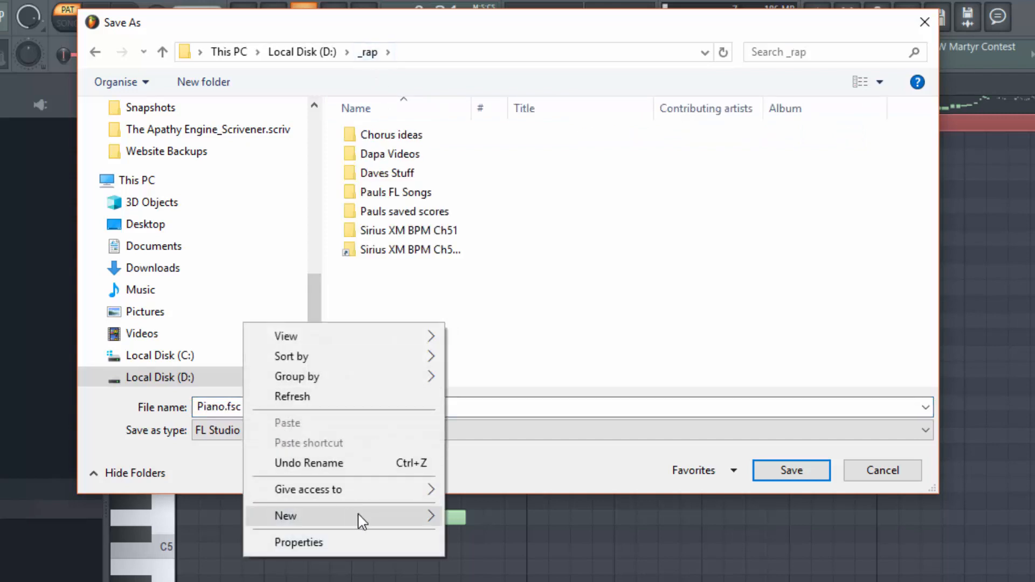
click(286, 515)
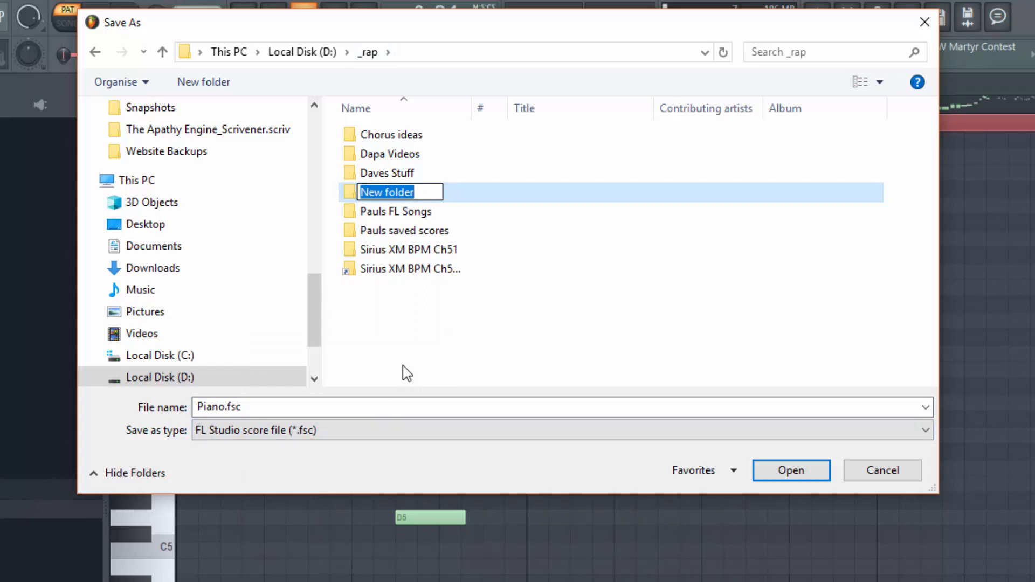
text(Paul)
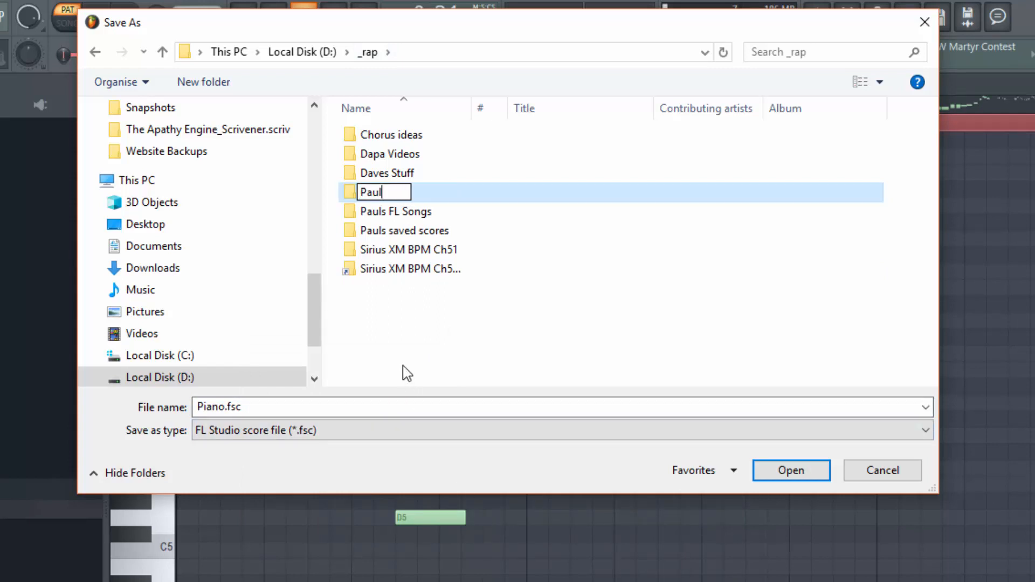
text(score)
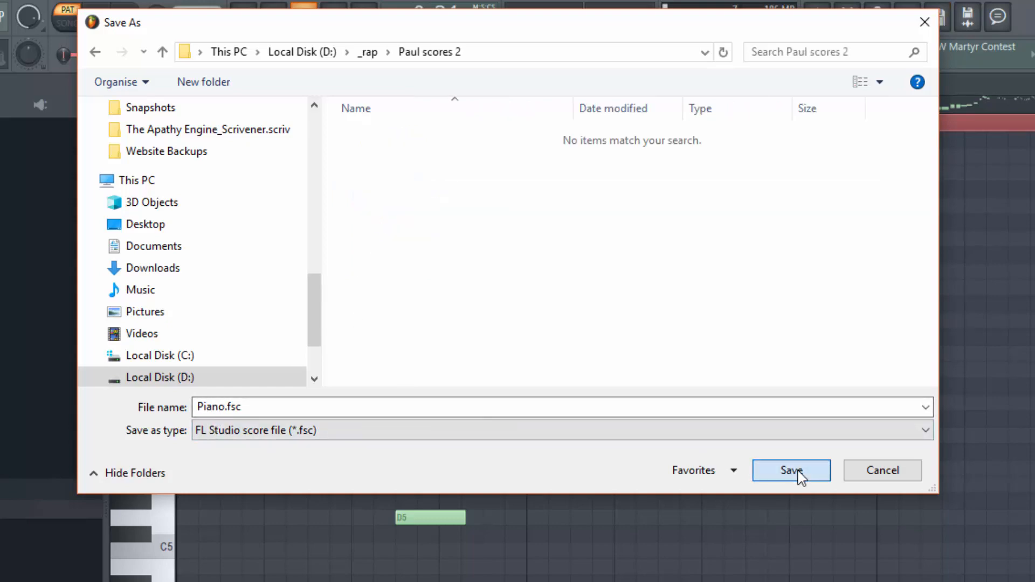
click(790, 470)
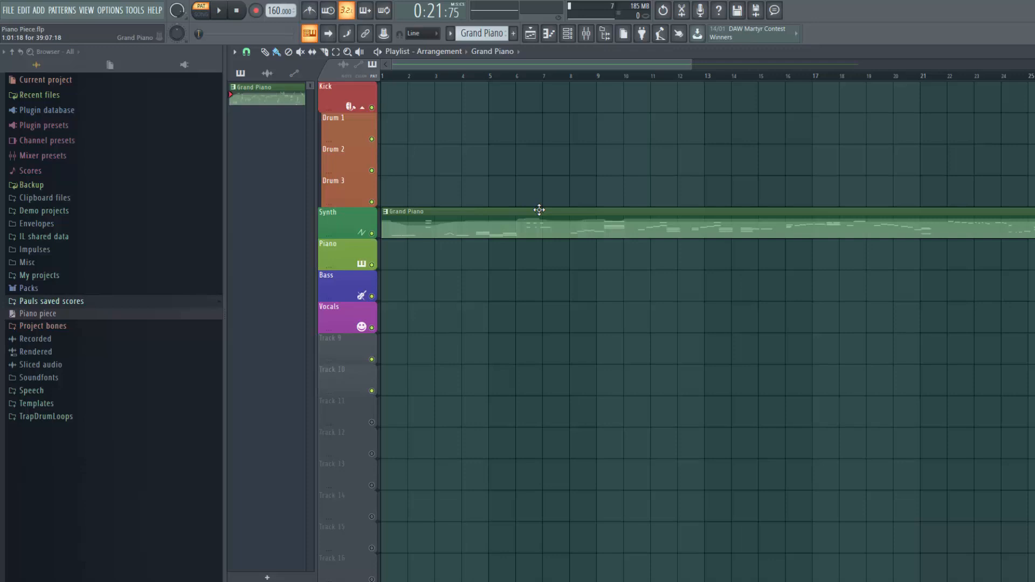
mouse_move(366, 135)
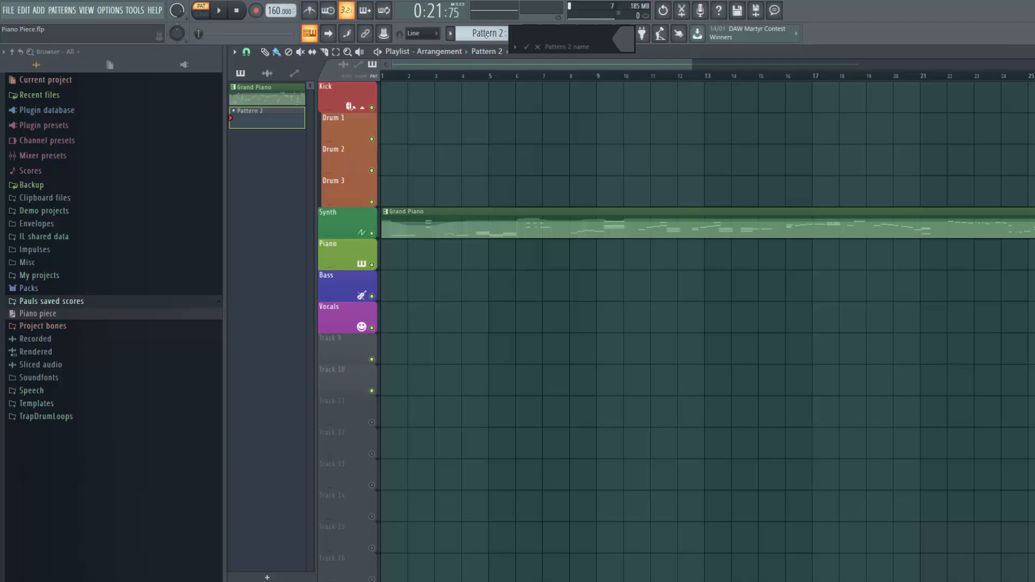
Name the newly added pattern Piano 2, correcting the mistyped 'Pai'.
text(Pai)
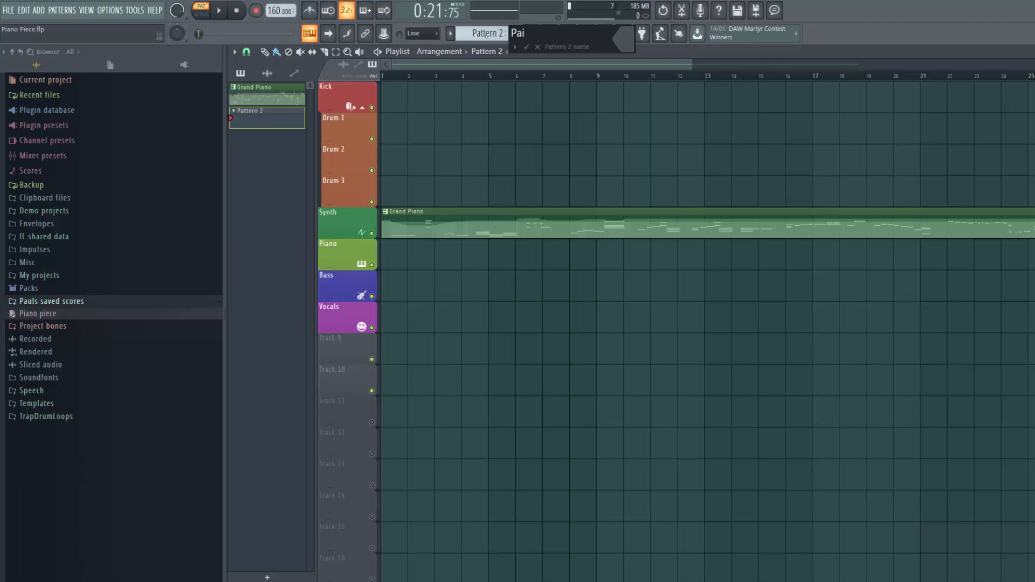
key(Backspace)
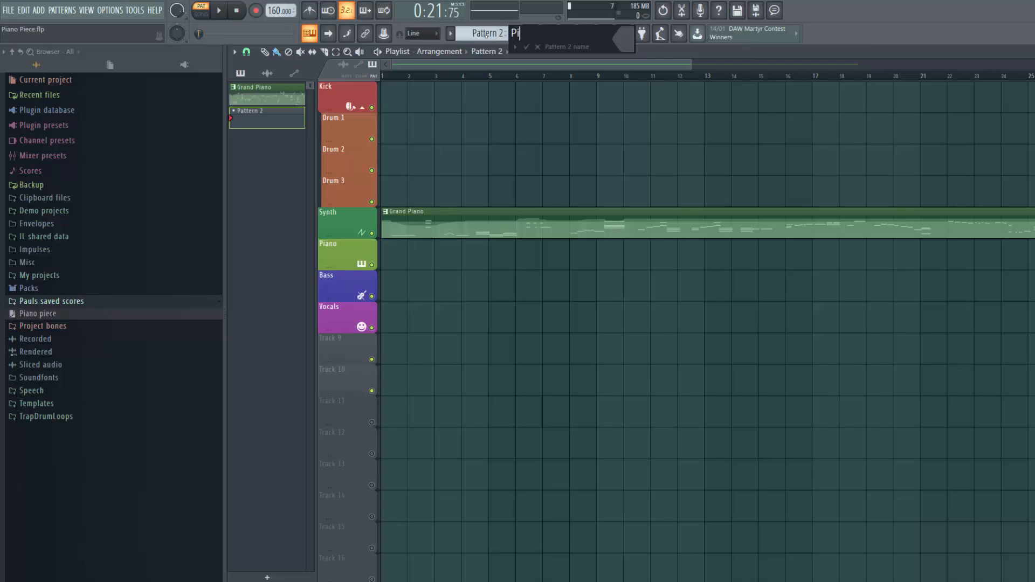
text(Piano 2)
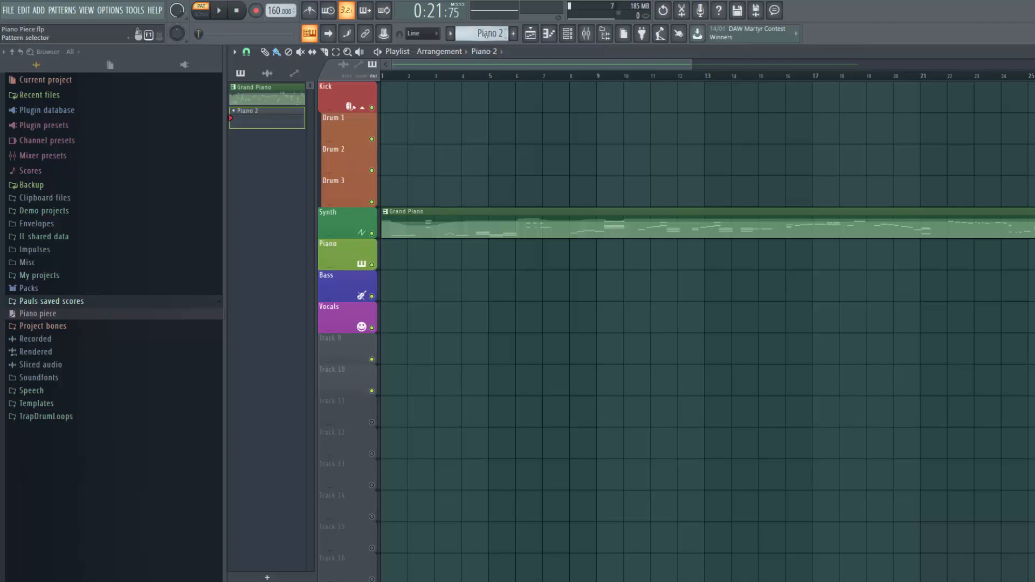
mouse_move(118, 218)
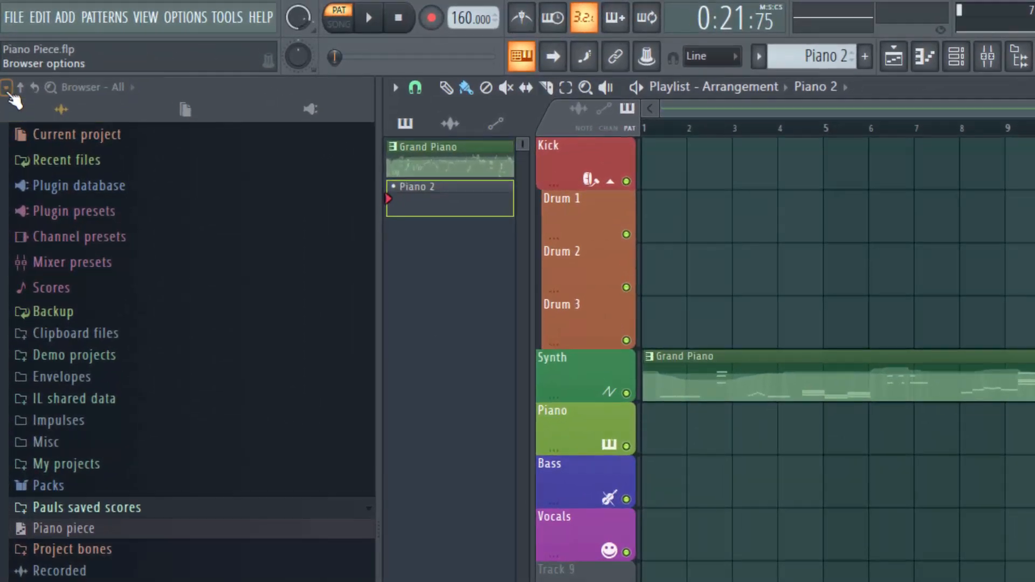
Start choosing a folder for the empty extra-search-folder slot in browser settings.
click(8, 86)
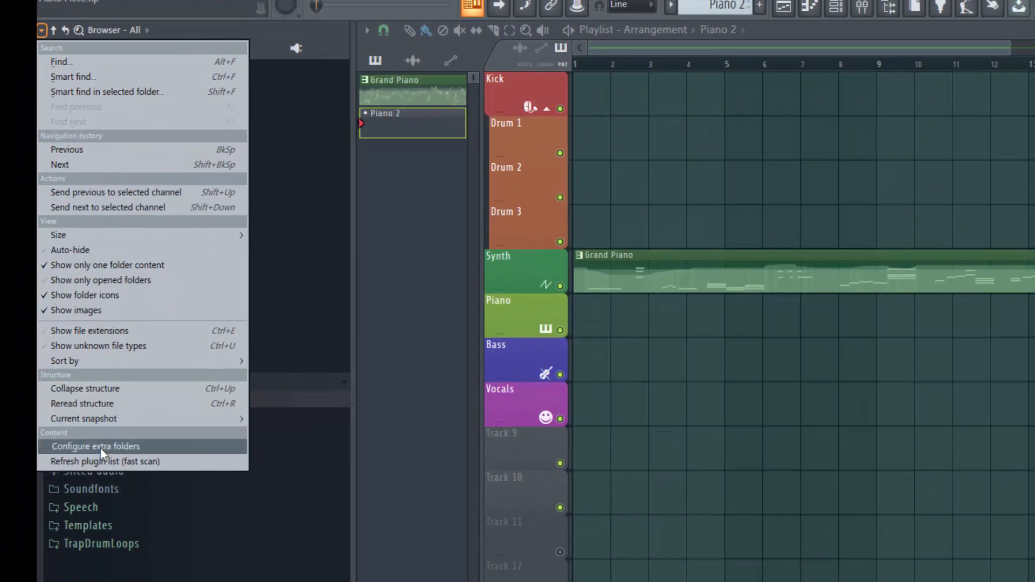
click(96, 447)
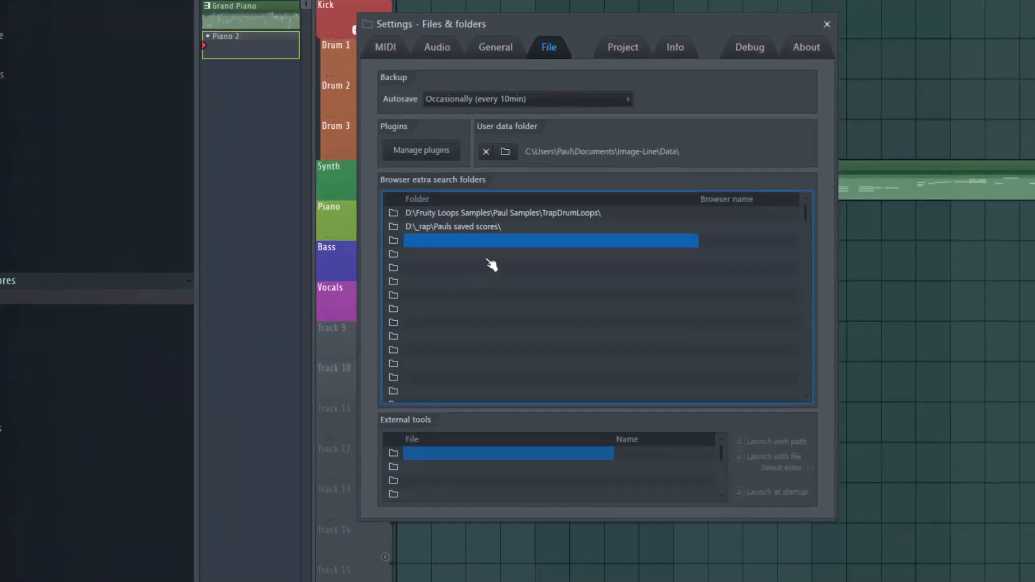
mouse_move(399, 248)
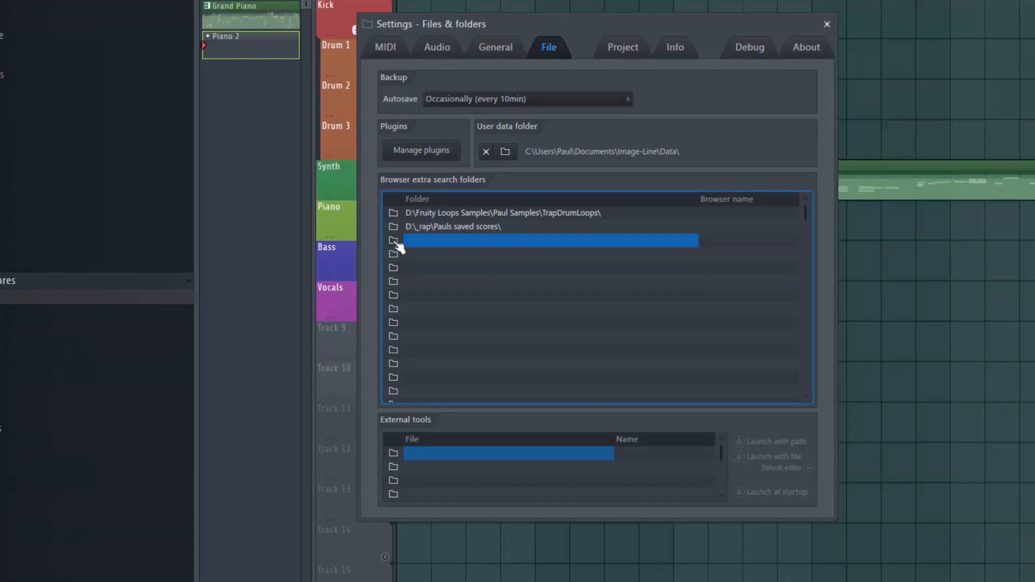
click(394, 241)
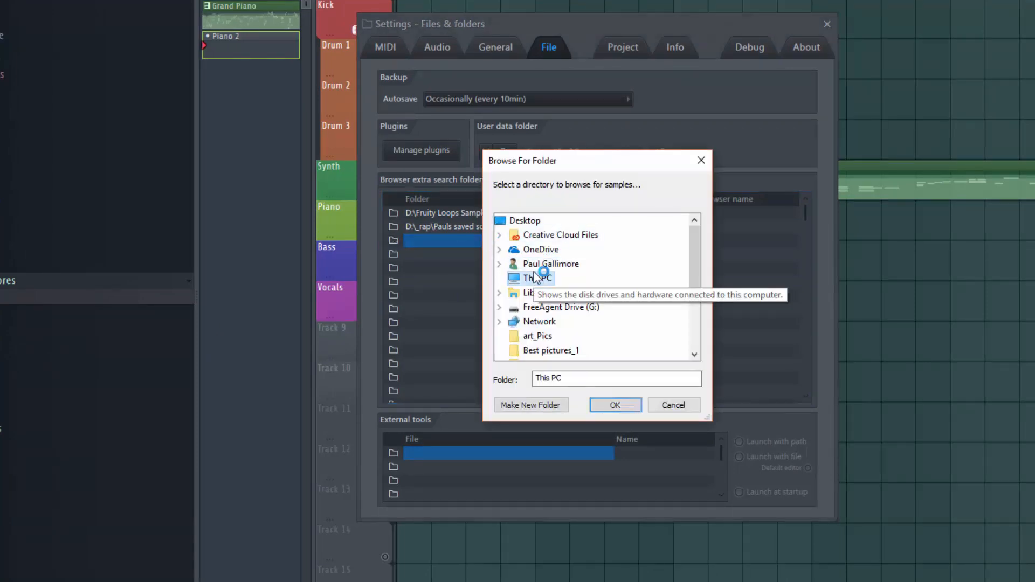
Pick D:\_rap\Paul scores 2 and confirm it as the extra browser folder.
scroll(down, 3)
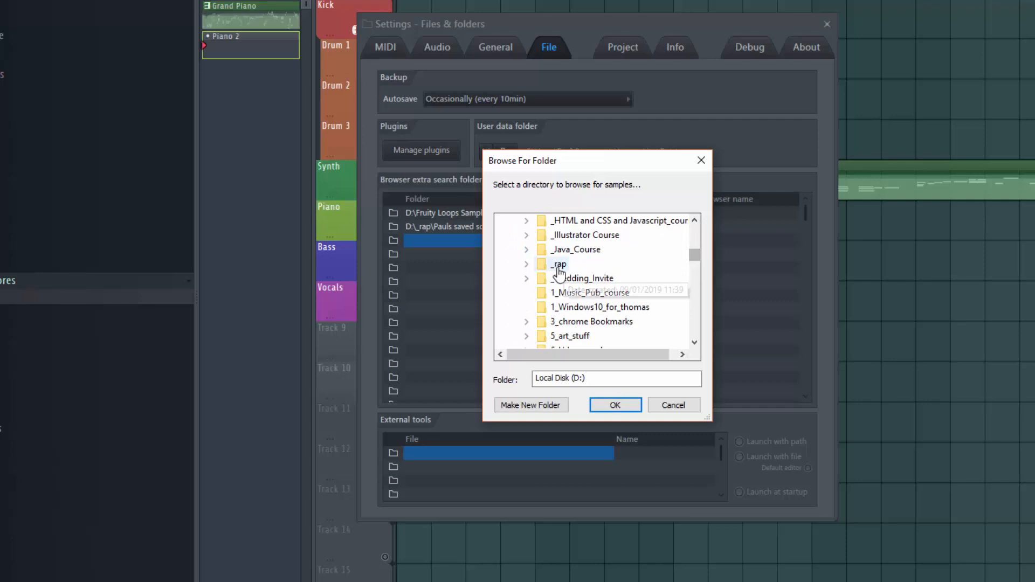
click(557, 263)
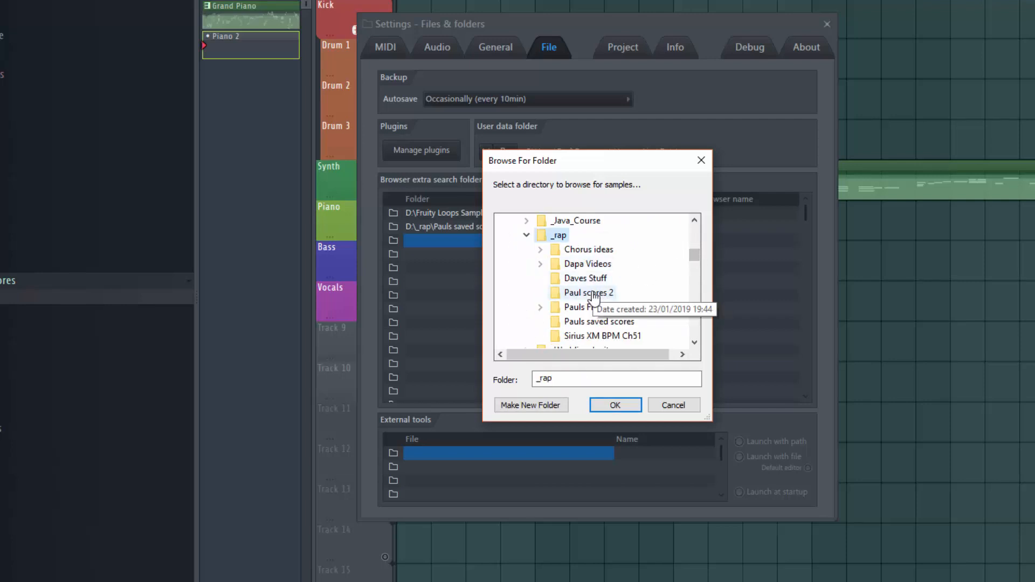
click(590, 292)
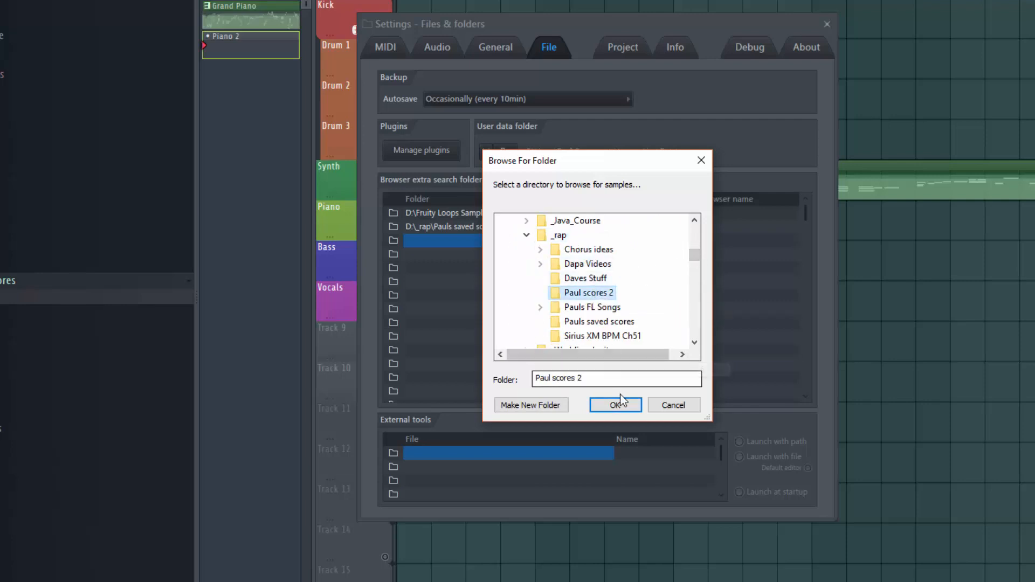
click(613, 404)
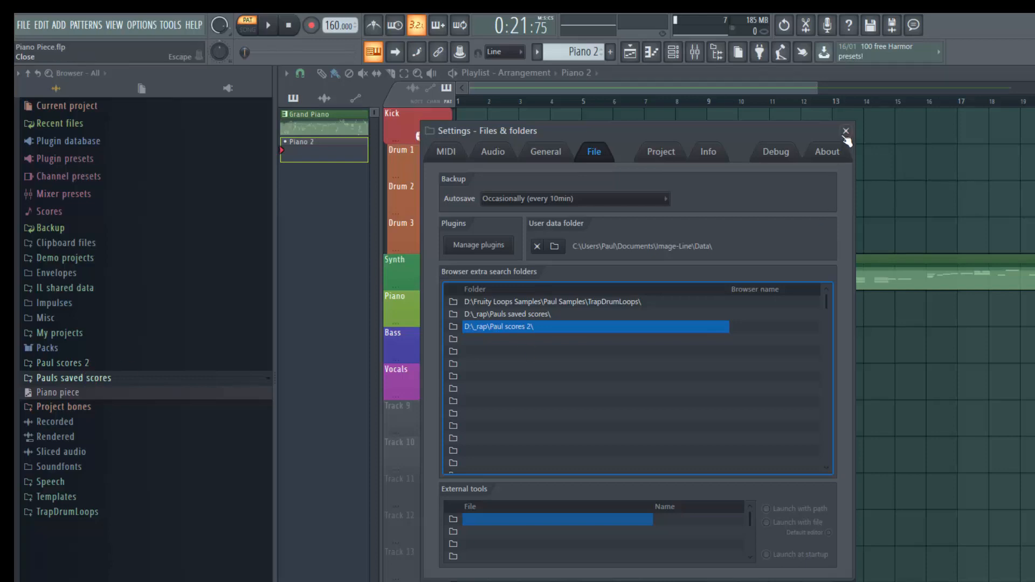
Close settings, select the Piano 2 pattern and take the Paint tool for the playlist.
click(845, 131)
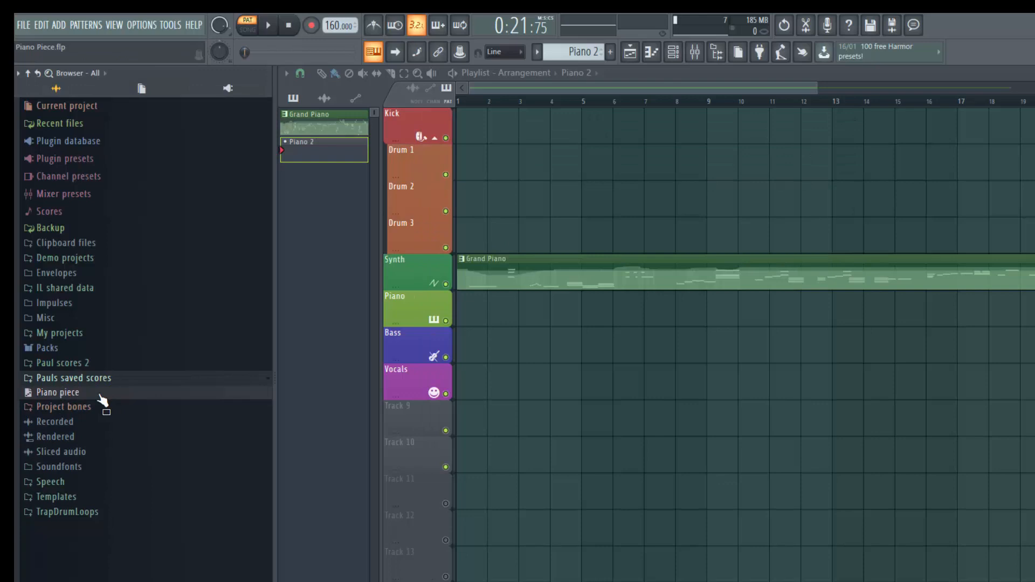
mouse_move(349, 170)
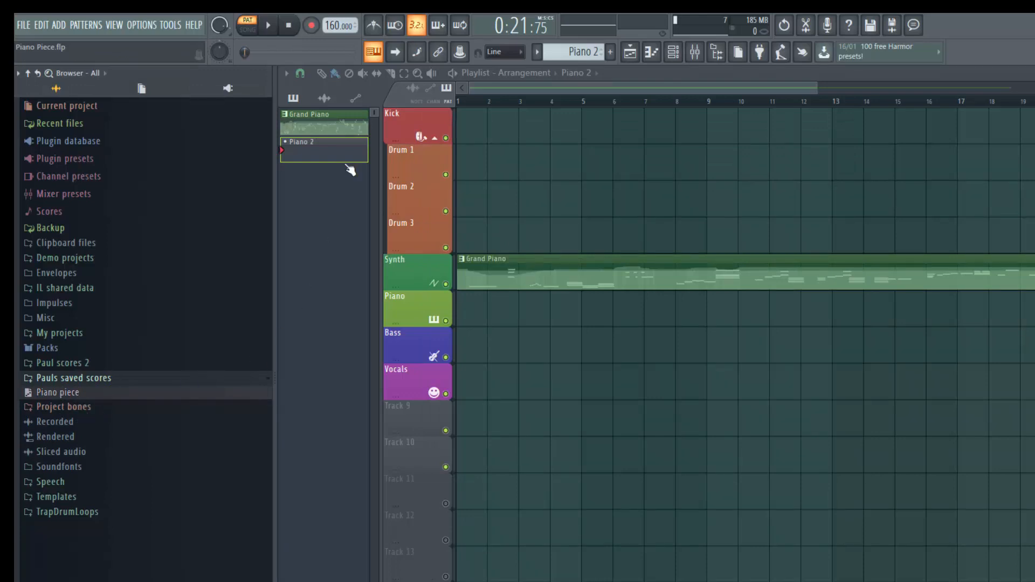
click(335, 74)
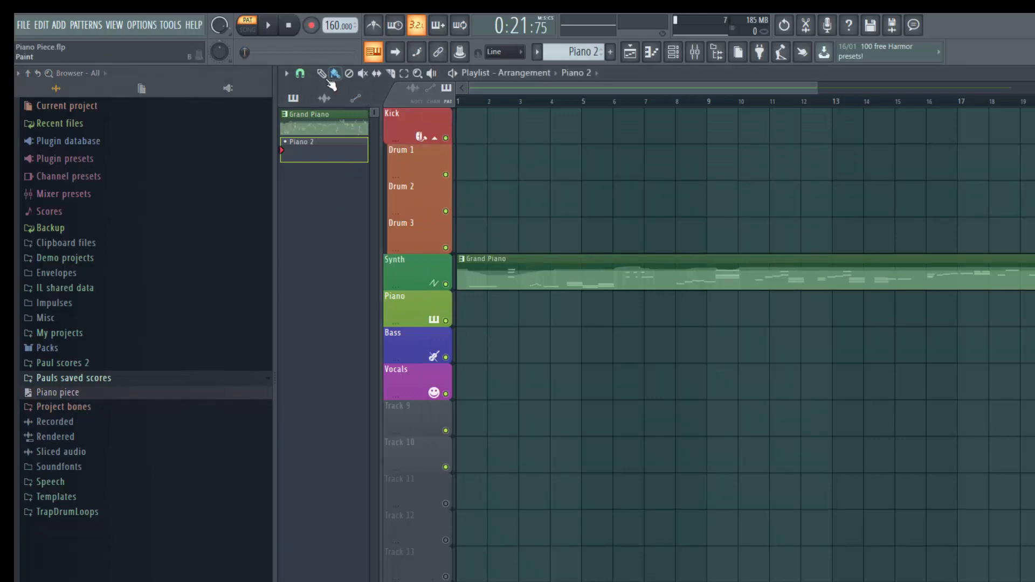
click(471, 163)
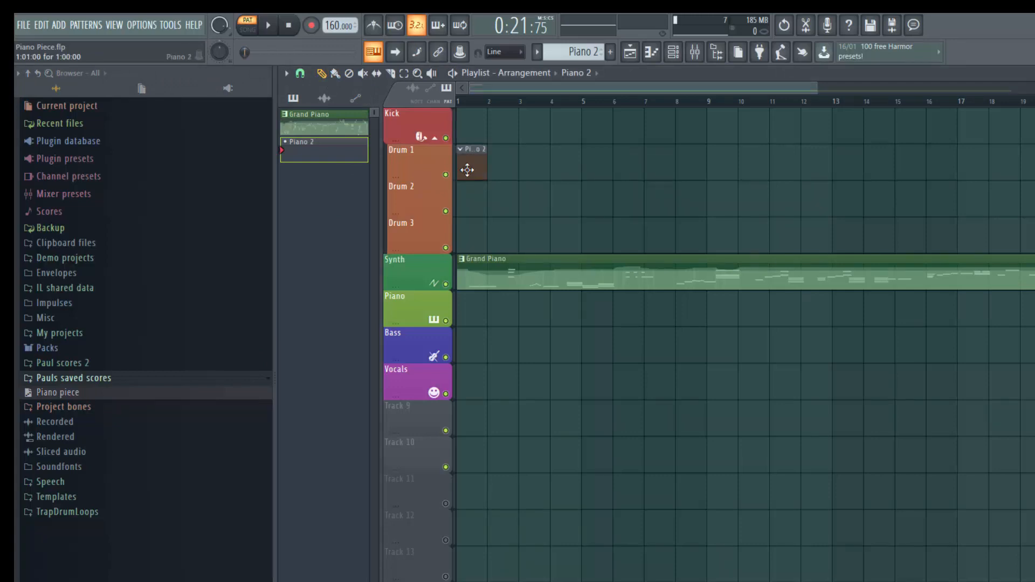